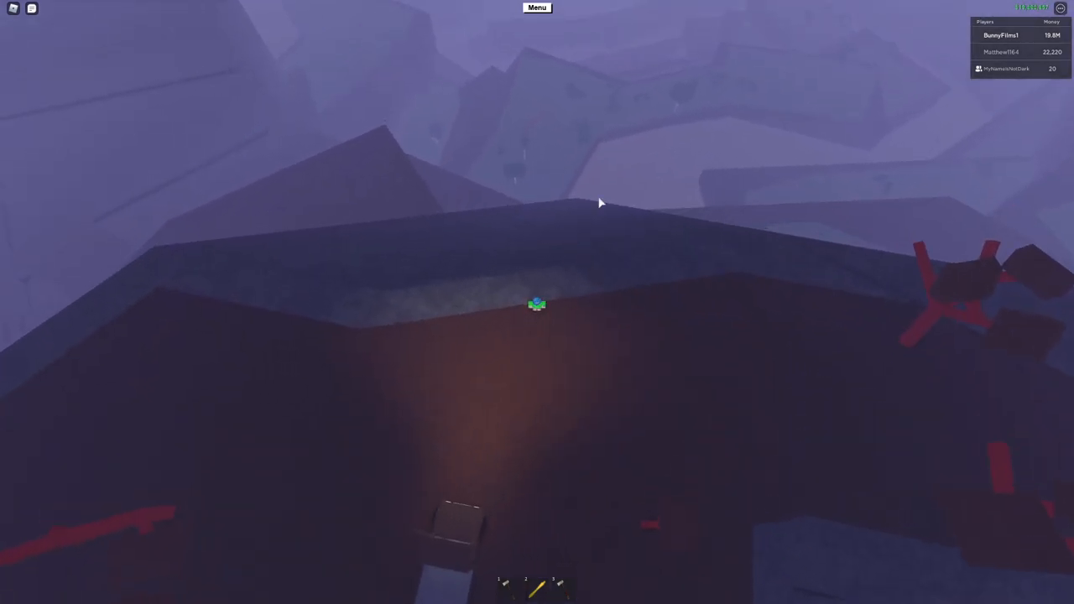
{"action": "mouse_move", "coordinate": [542, 185]}
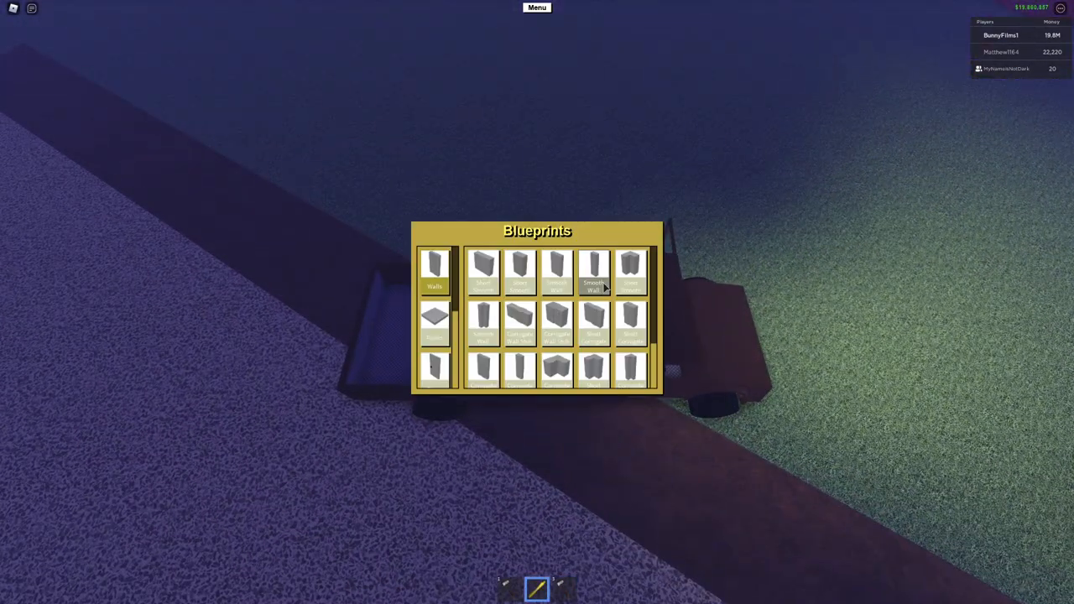
- Bring up the Blueprints window from the side menu while standing by the truck
{"action": "left_click", "coordinate": [434, 325]}
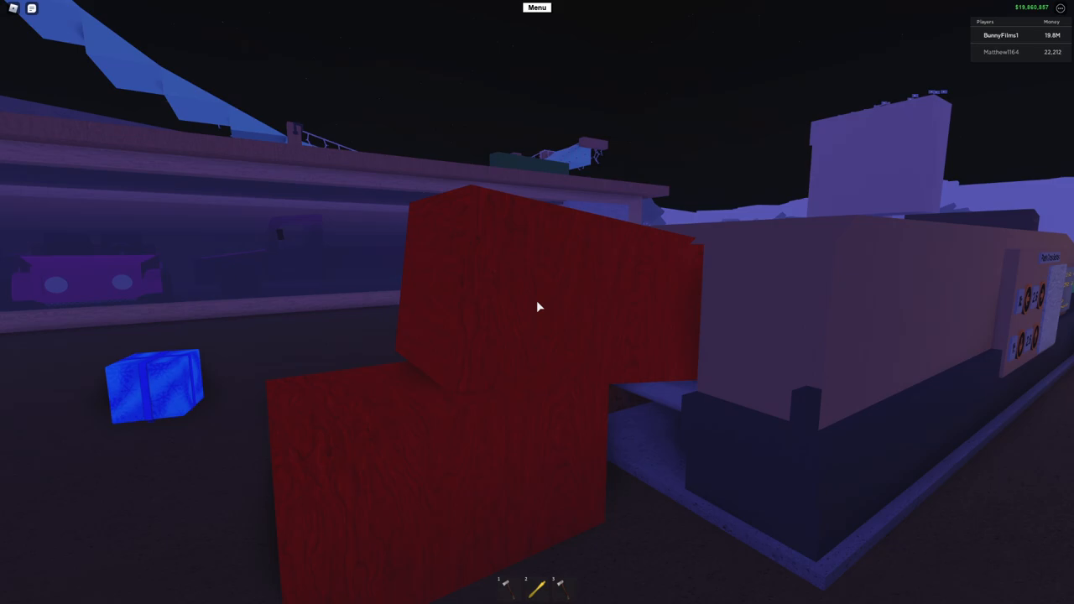
{"action": "mouse_move", "coordinate": [537, 305]}
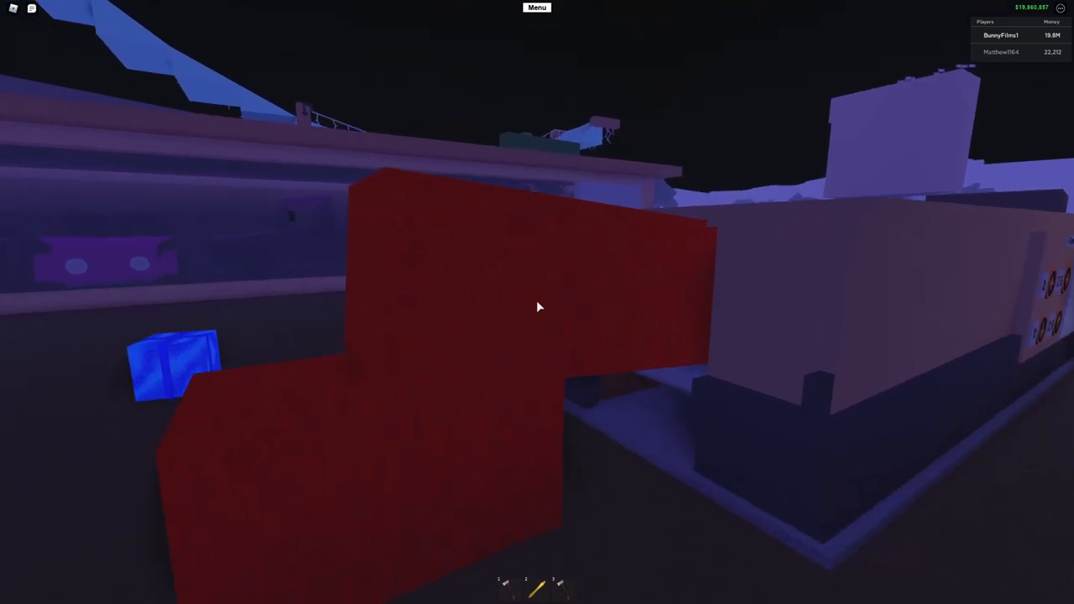